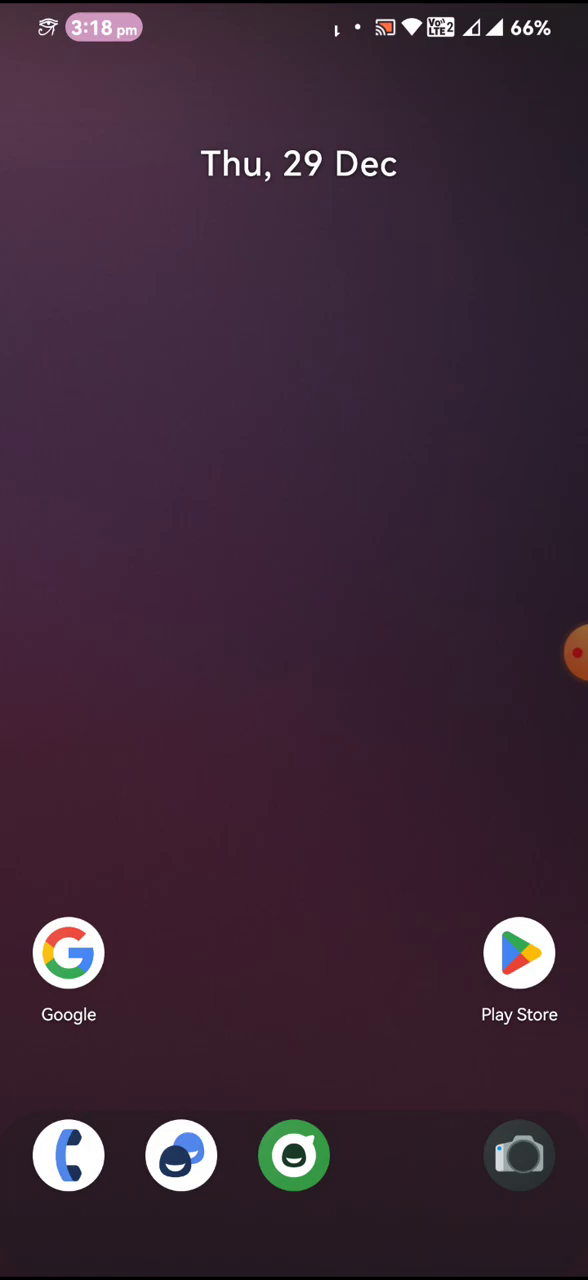
Bring up the home screen menu with Home settings, Widgets and Wallpaper and style
scroll(down, 3)
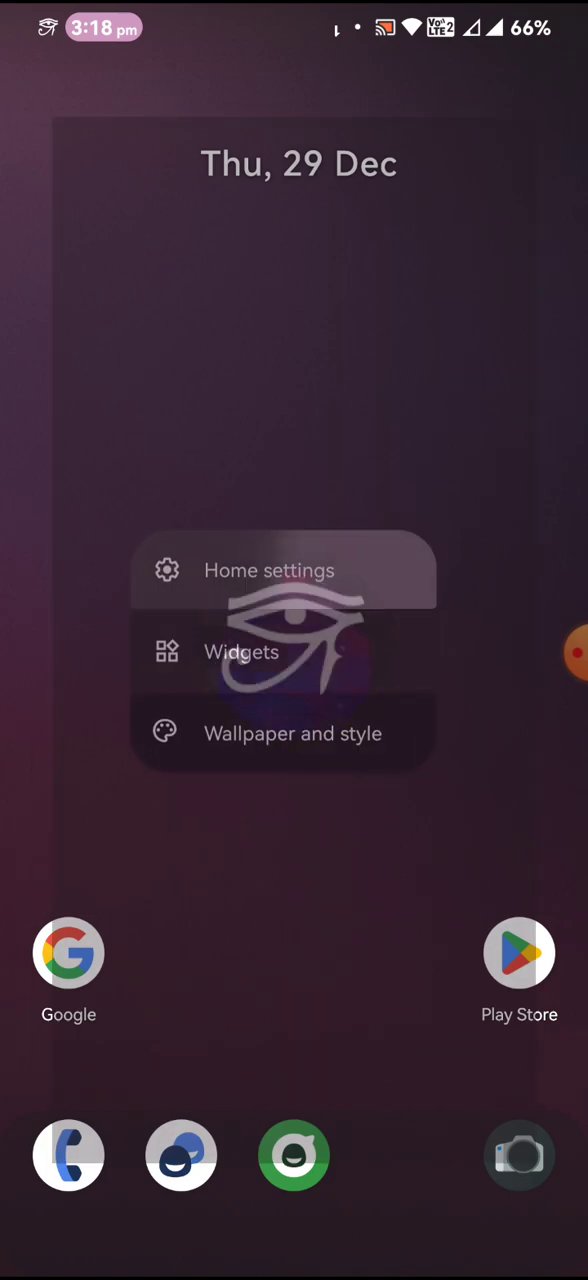
Check the Icons options in Home settings, then review the Home screen toggles
click(268, 570)
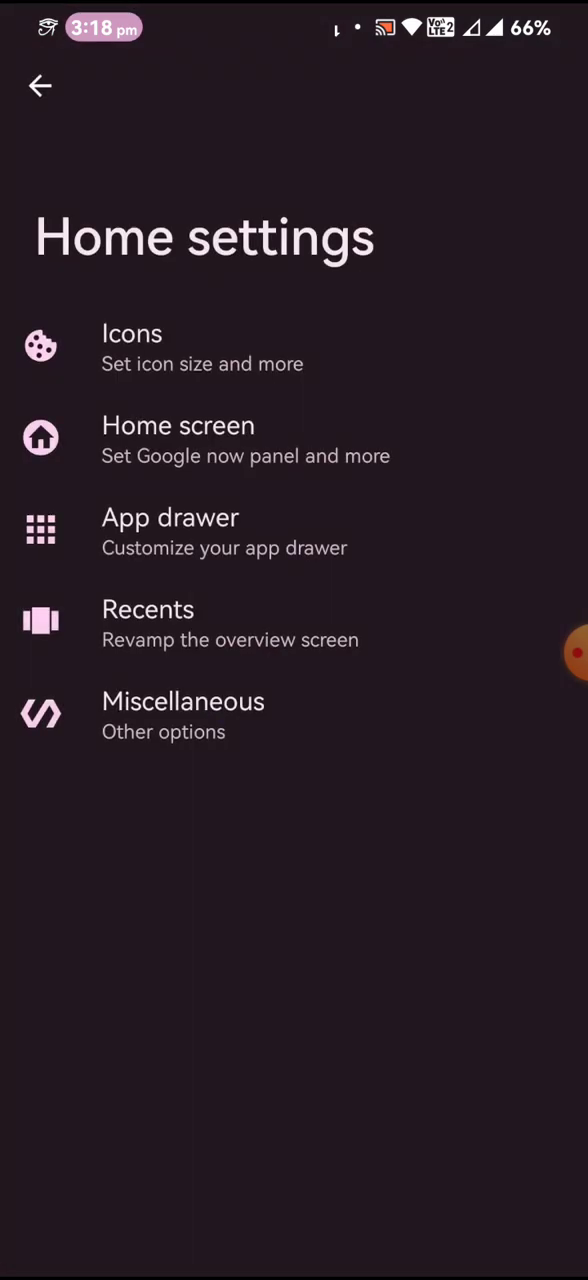
click(132, 332)
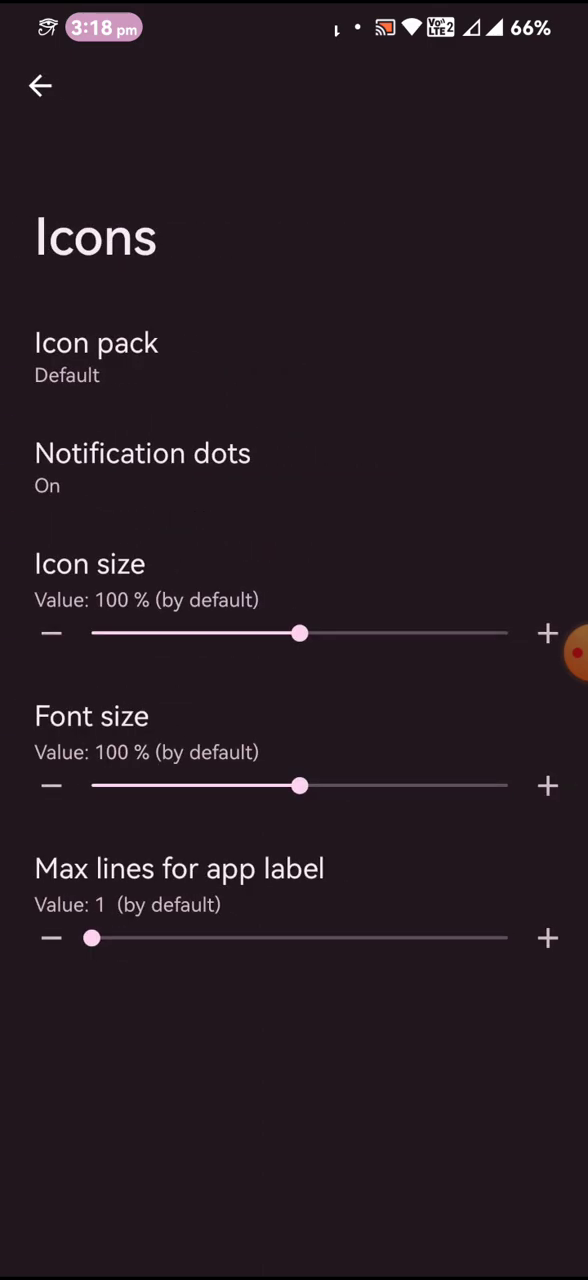
click(40, 86)
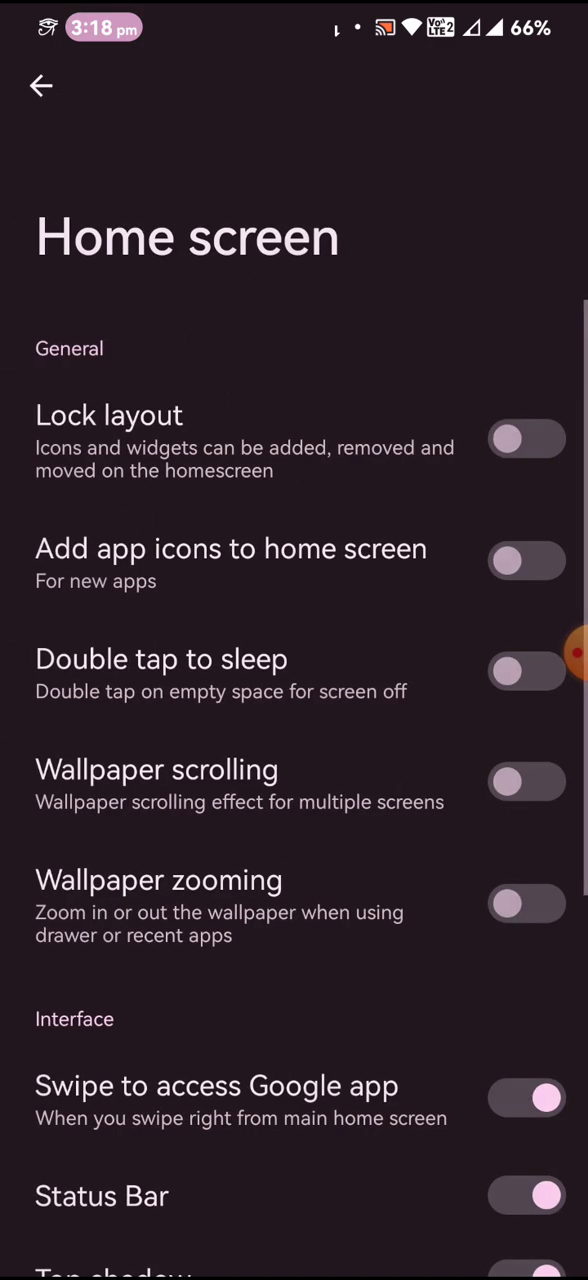
scroll(down, 3)
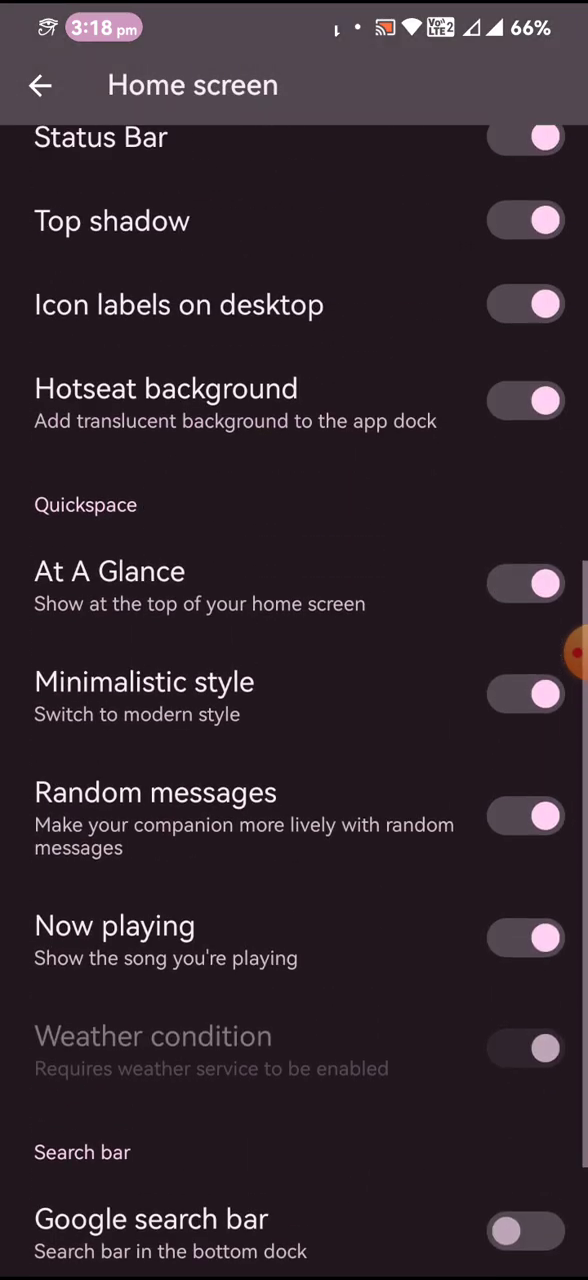
scroll(down, 3)
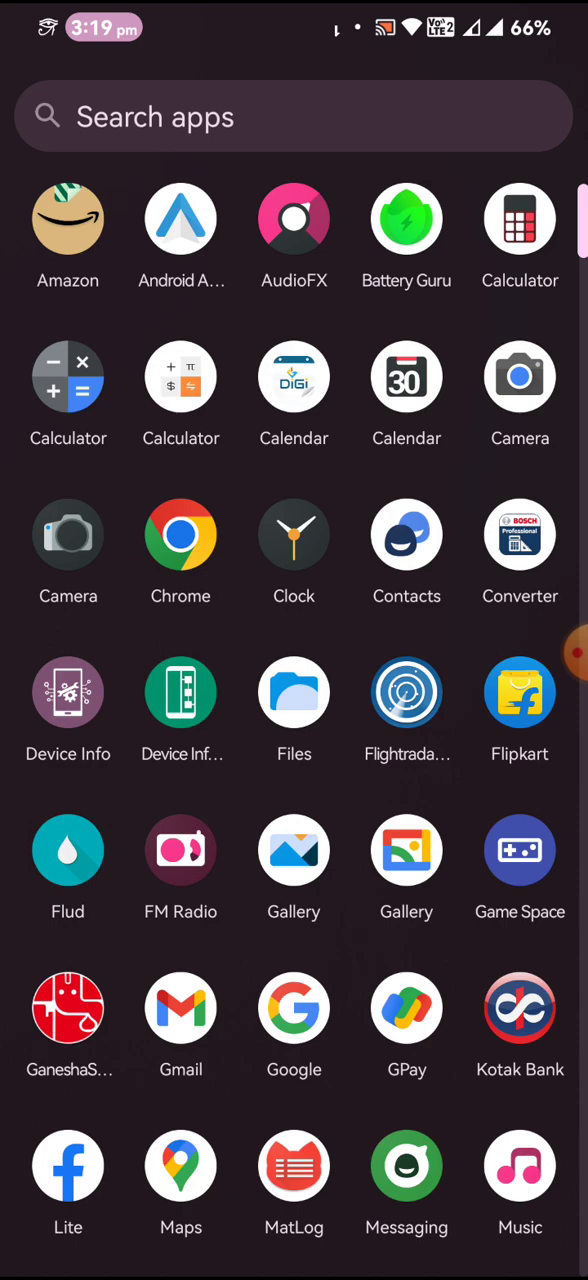
Browse the app drawer's alphabetical list and launch the Play Store
scroll(down, 3)
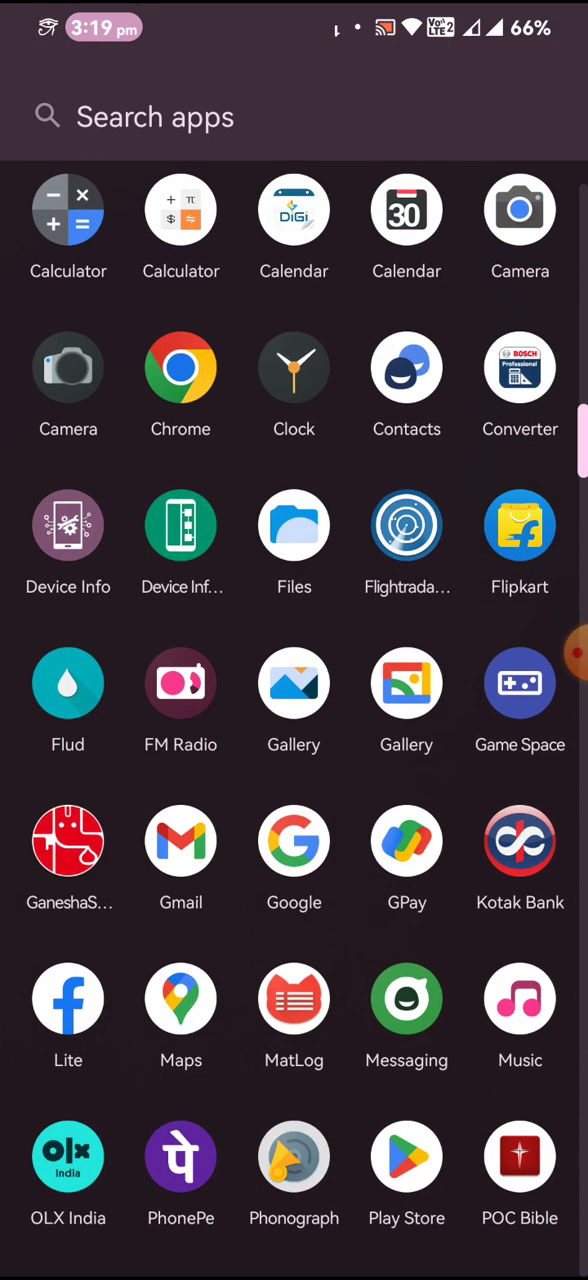
scroll(down, 3)
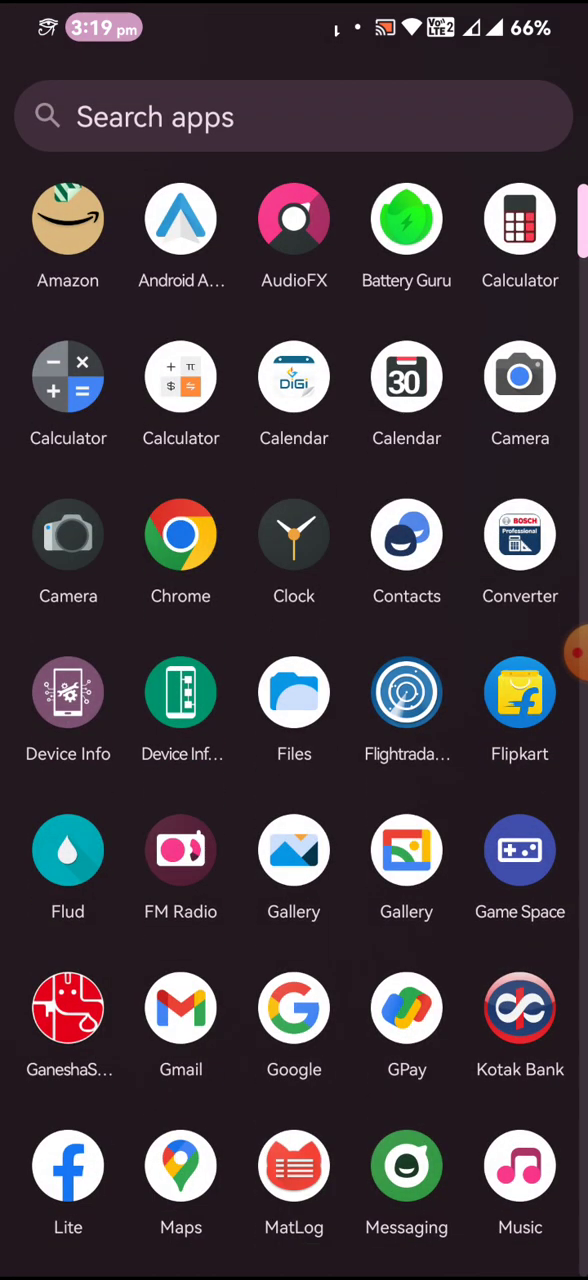
scroll(down, 3)
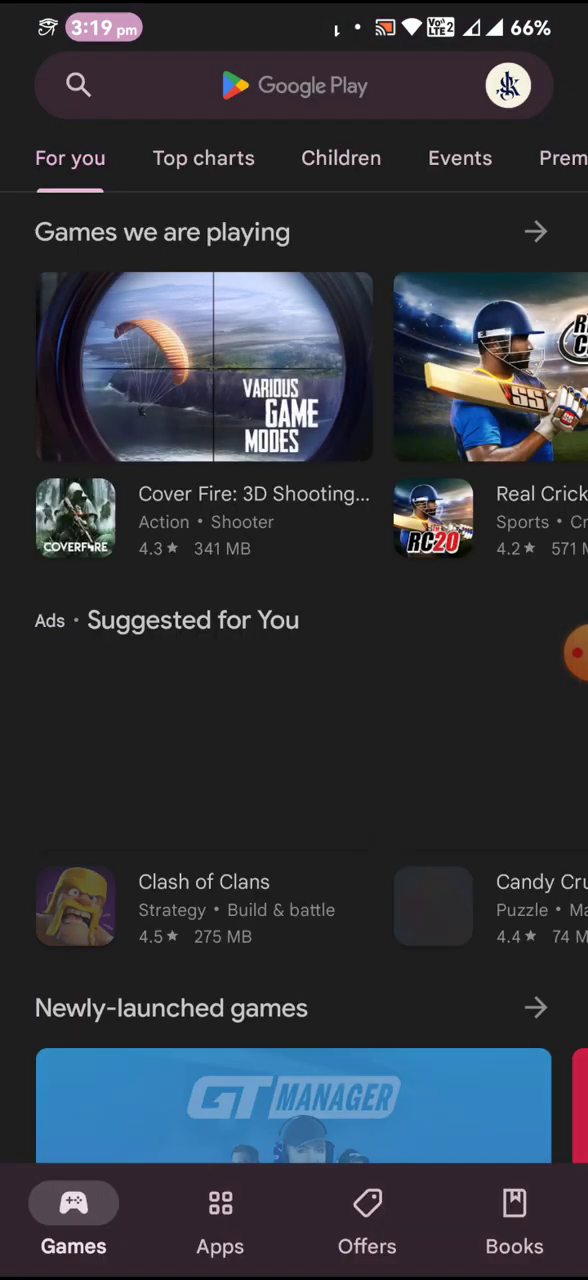
Go from the Play Store profile avatar menu to the store's Settings
click(508, 84)
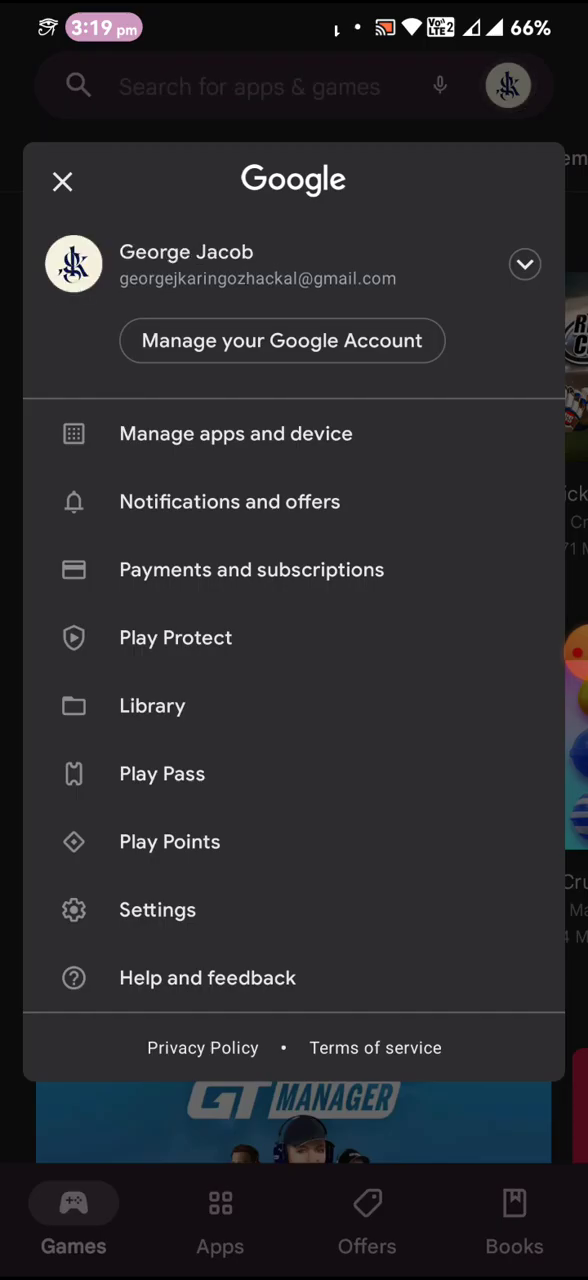
click(156, 908)
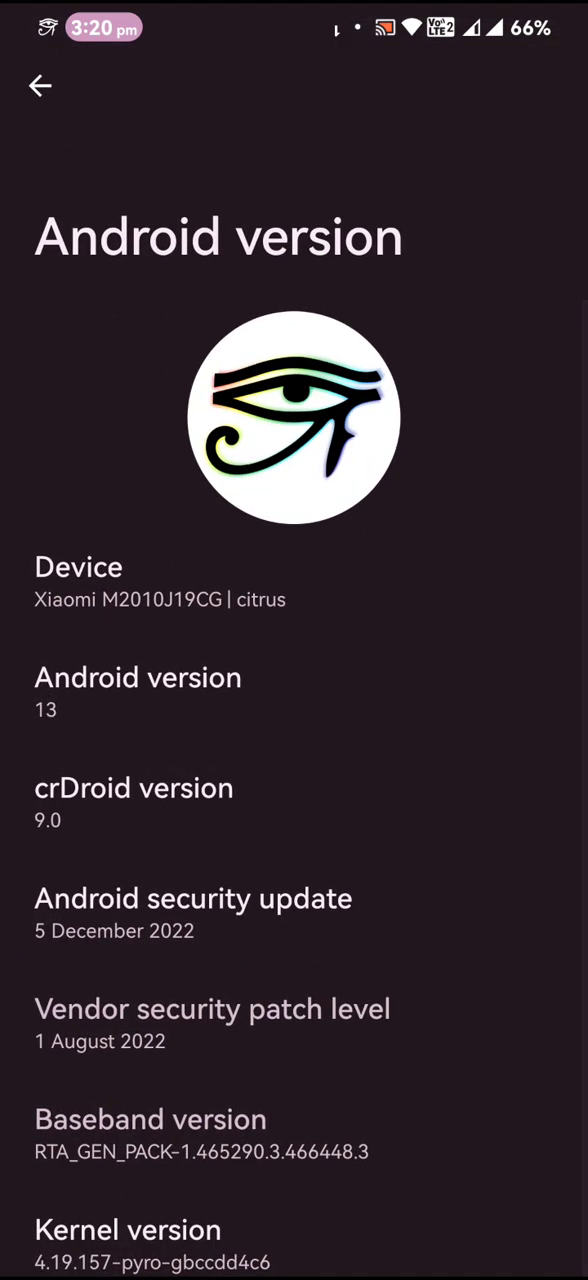
Review the Android 13 / crDroid 9.0 version details before heading to More security settings
scroll(down, 3)
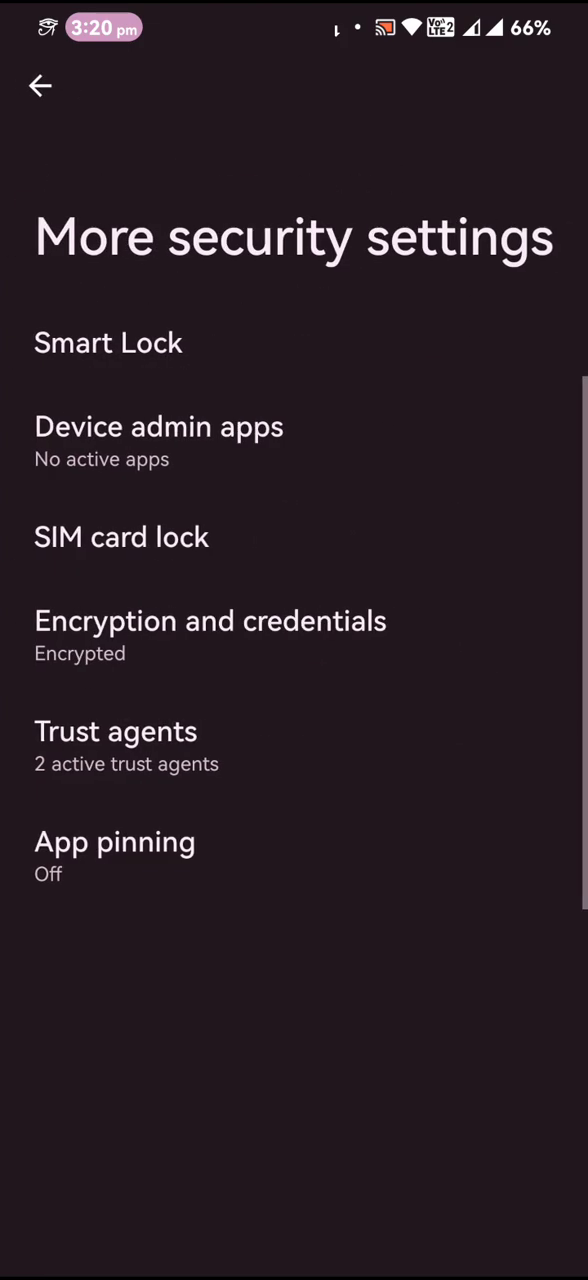
Back out of the security pages to the main Settings list and reach crDroid Settings
click(40, 86)
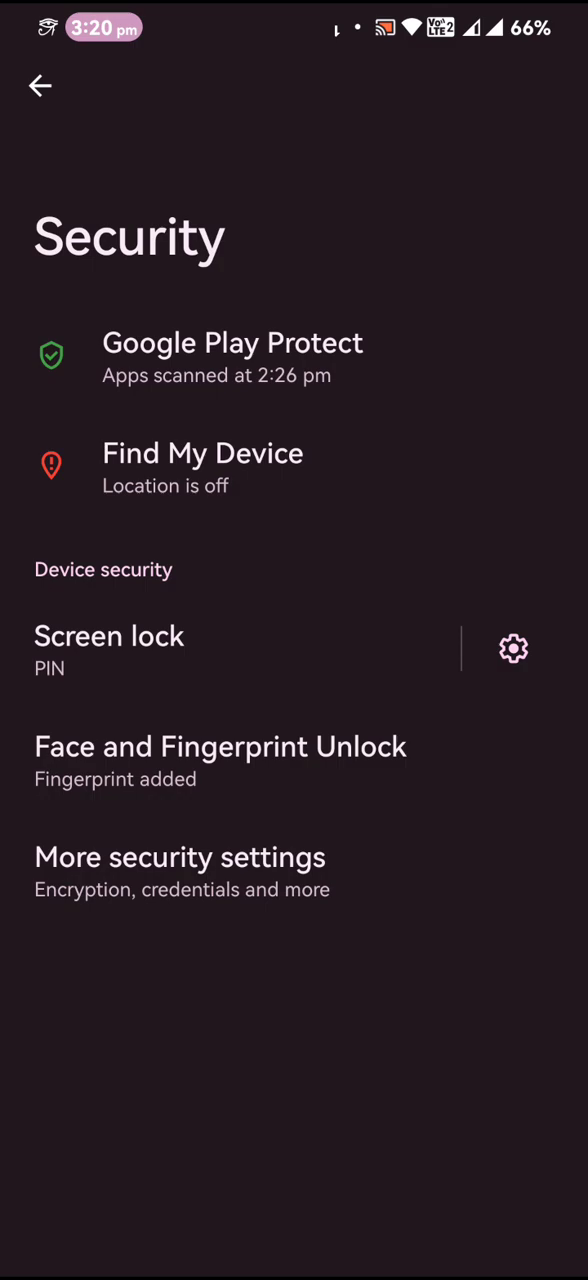
click(40, 86)
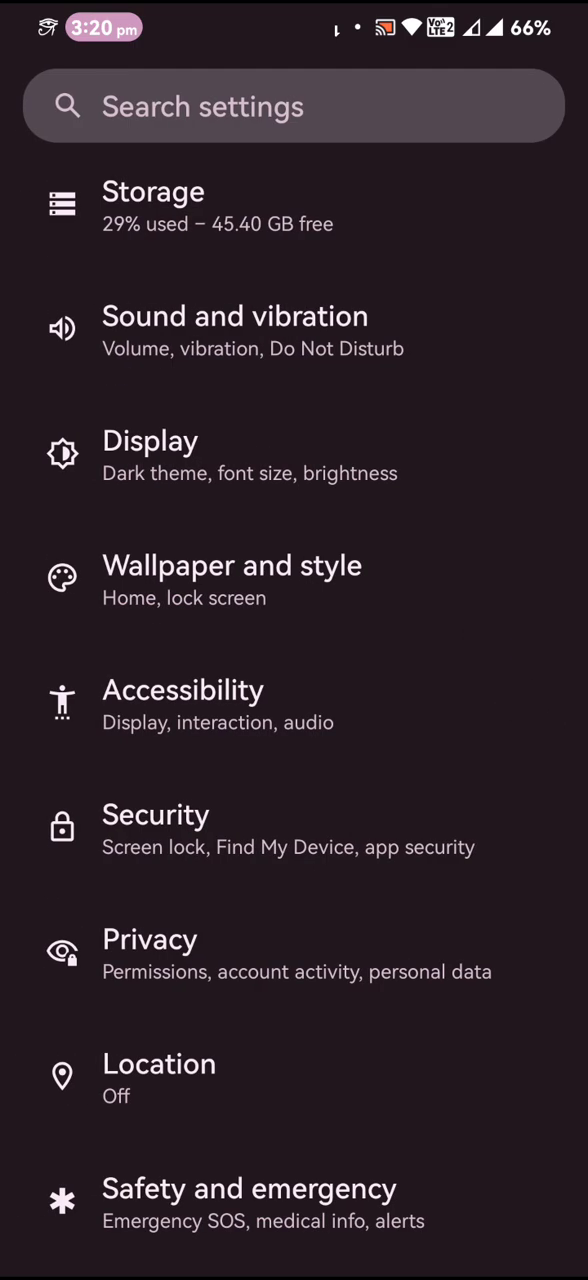
scroll(down, 3)
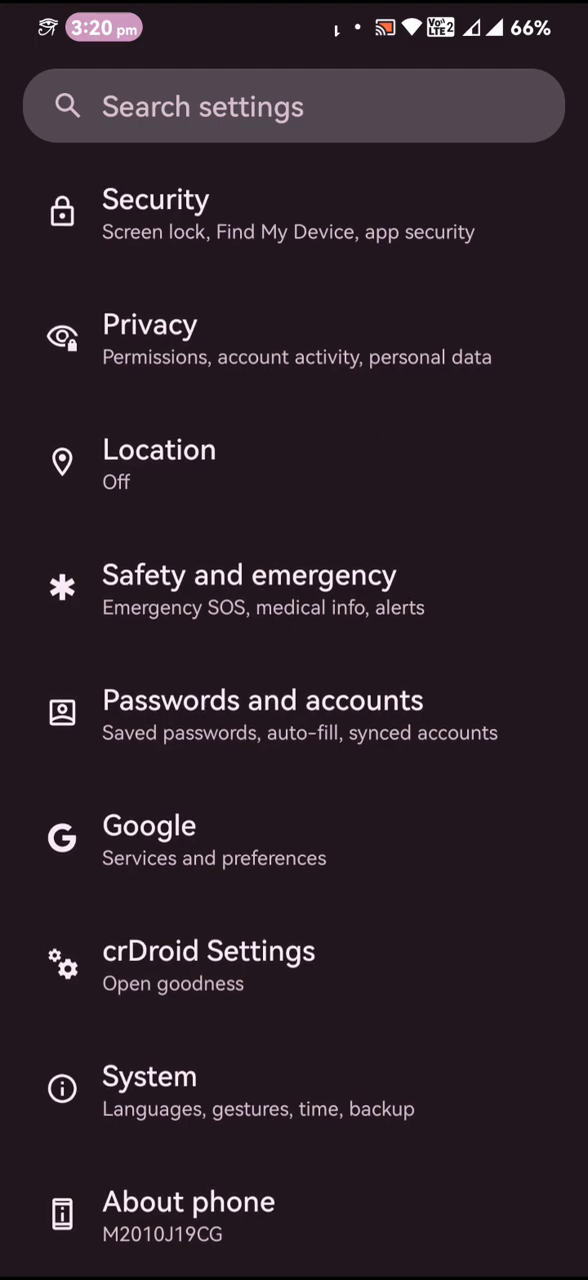
In crDroid Status bar options, move the Logo style slider to 17 and back to 1
click(208, 950)
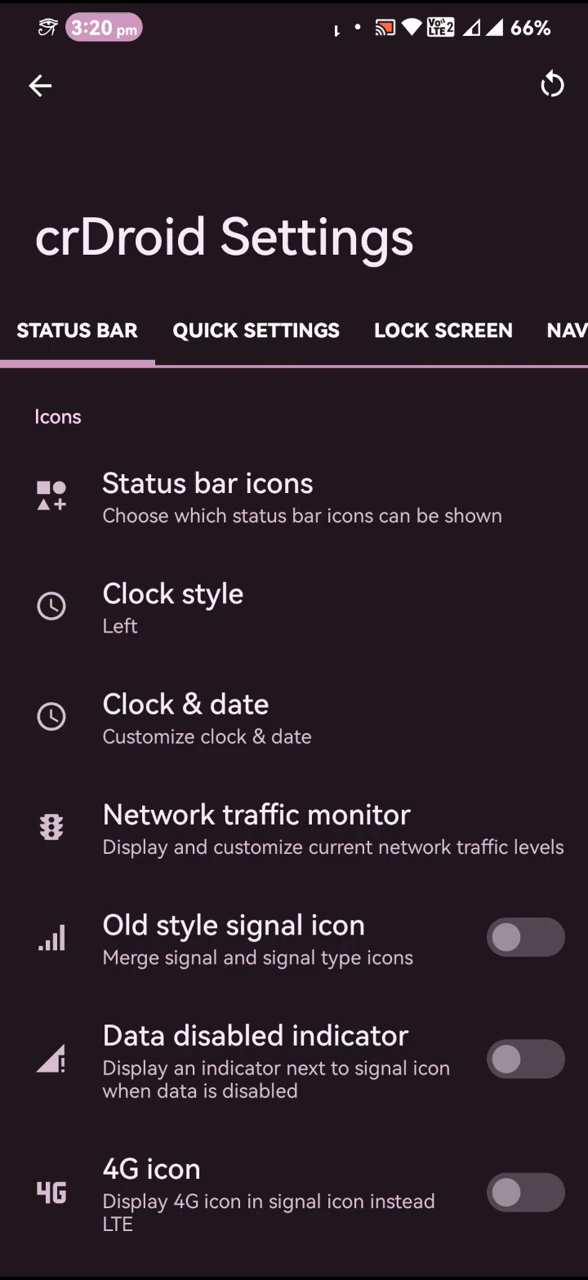
scroll(down, 3)
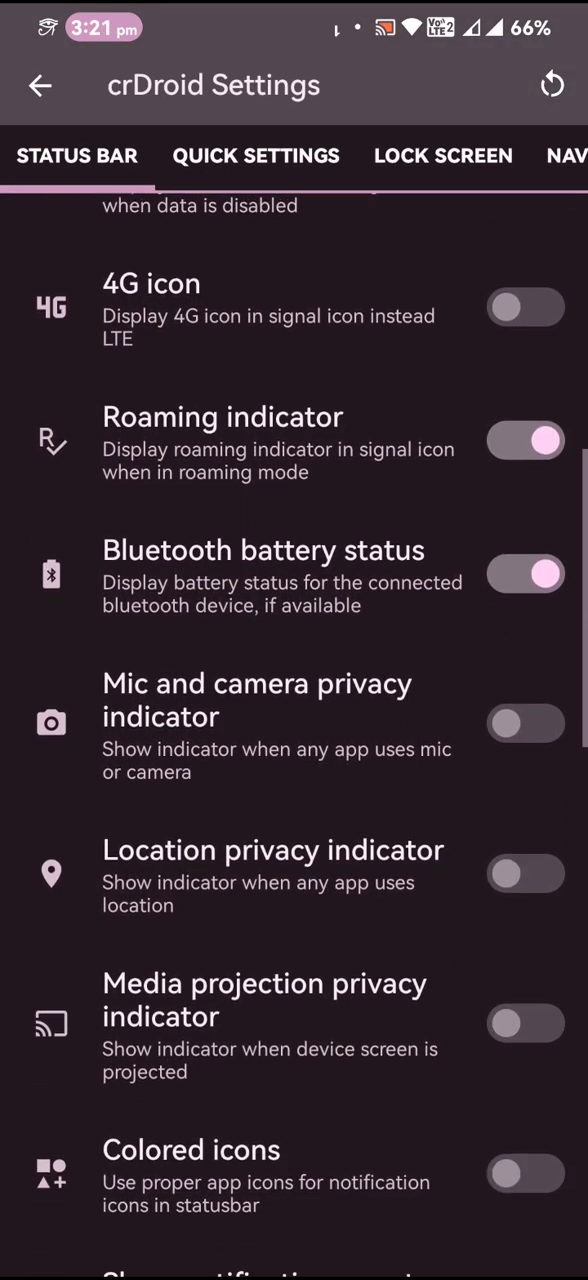
scroll(down, 3)
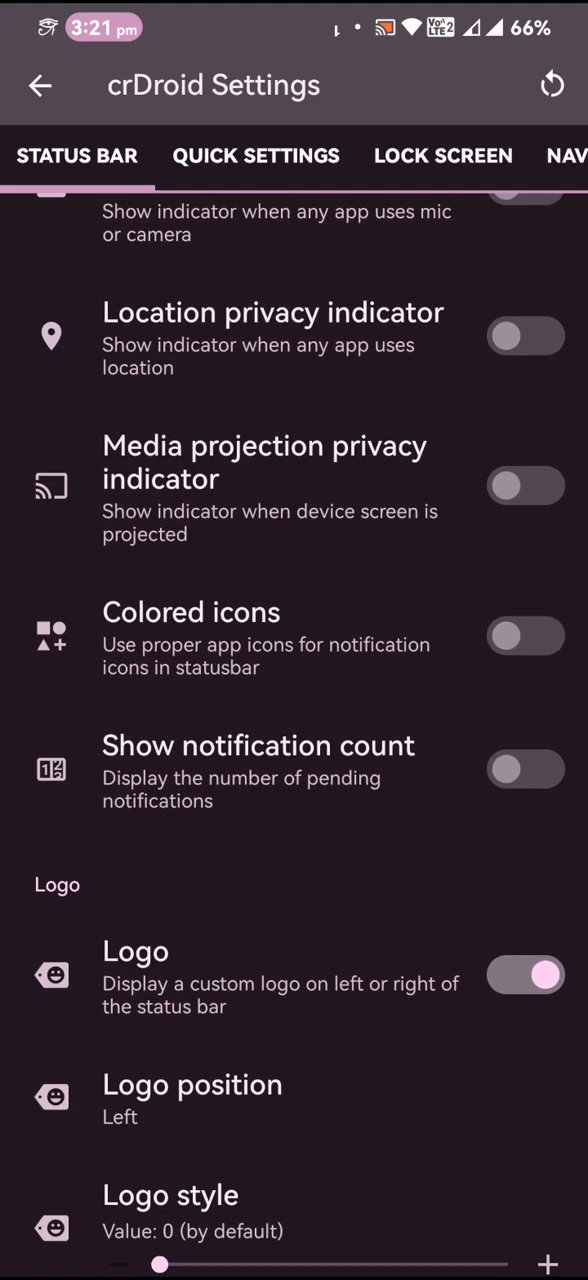
scroll(down, 3)
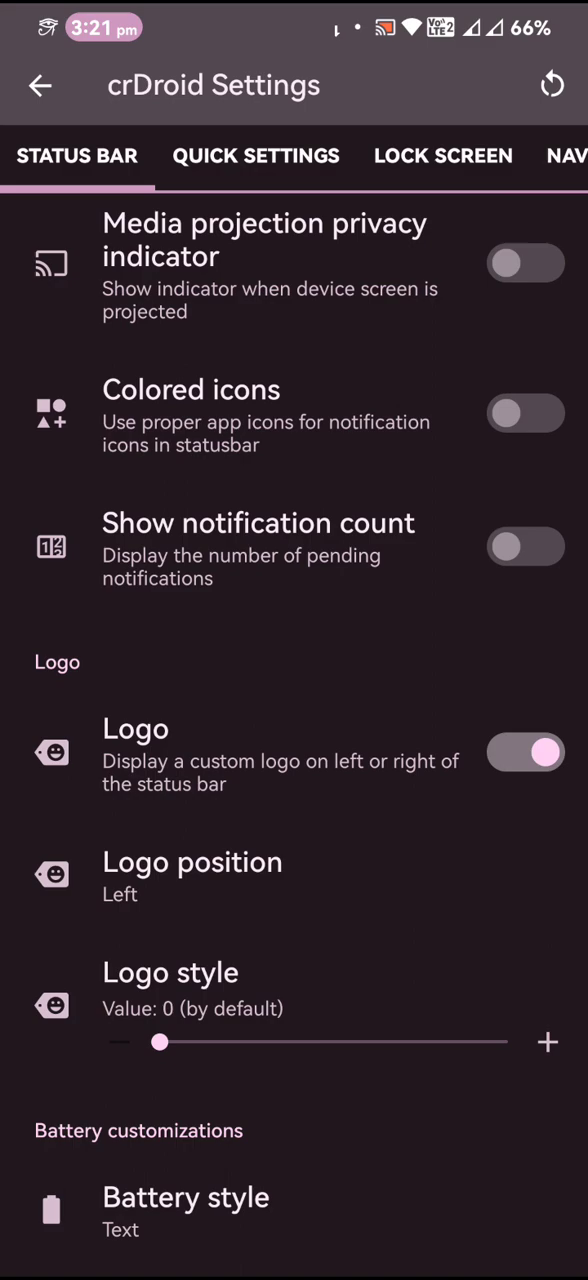
drag(158, 1042, 364, 1042)
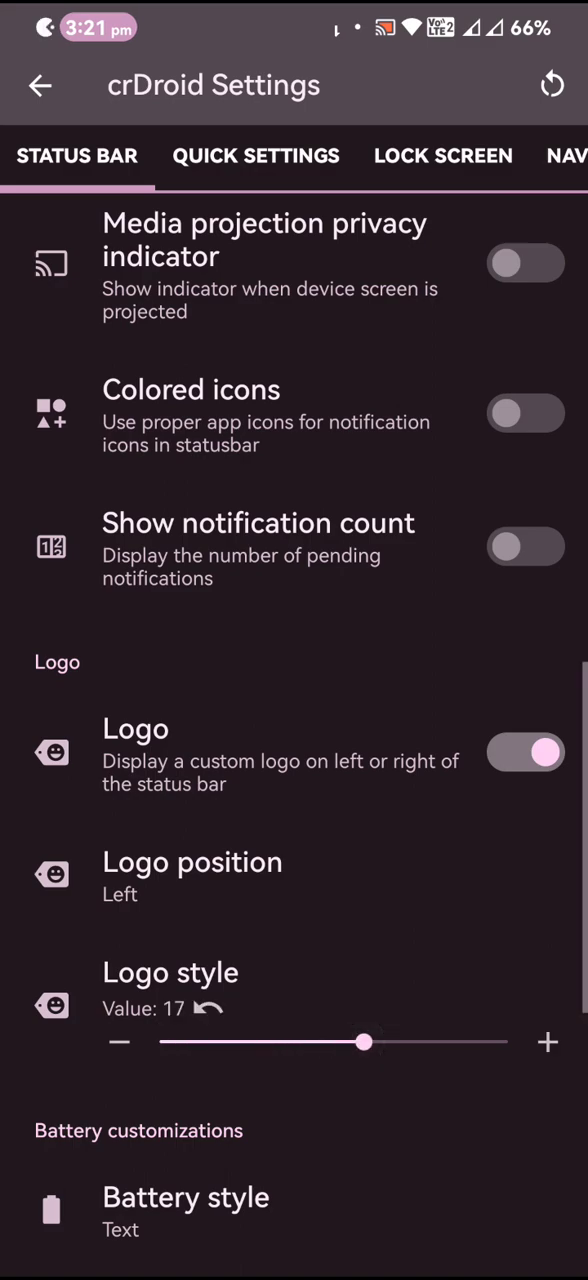
drag(364, 1042, 508, 1042)
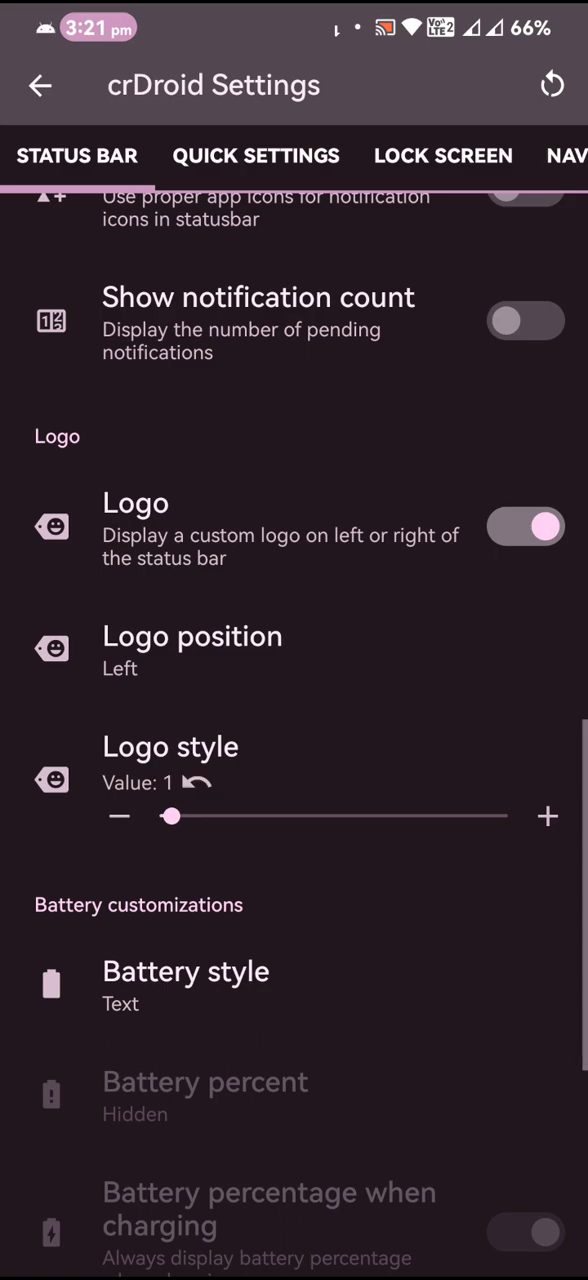
drag(170, 816, 182, 816)
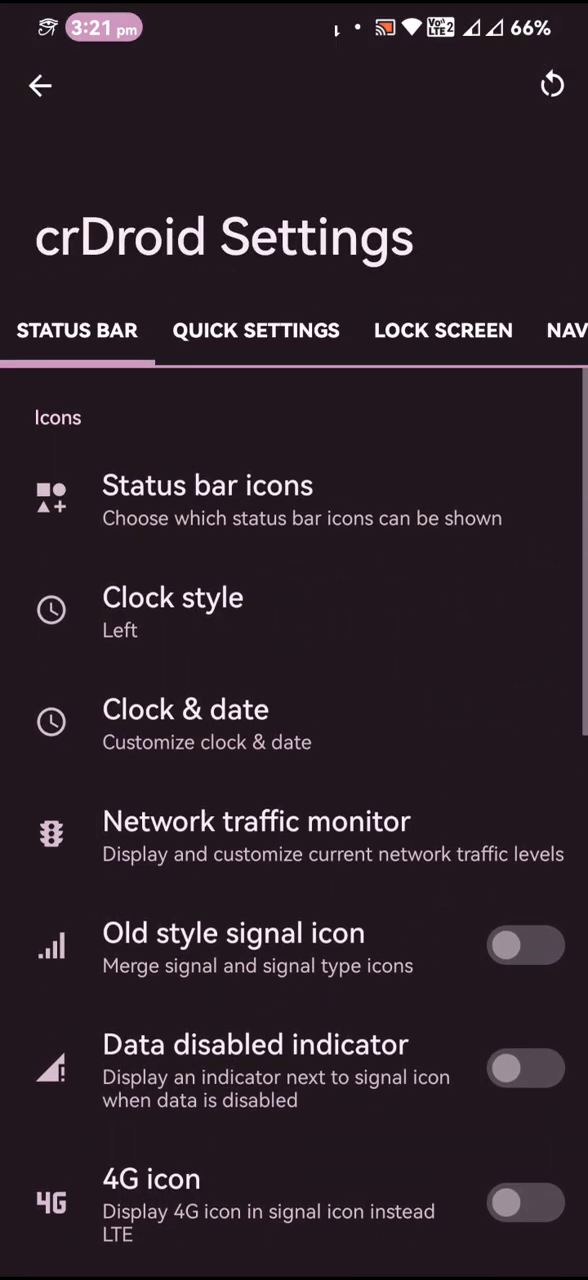
Look through the Quick Settings customisation options
click(256, 332)
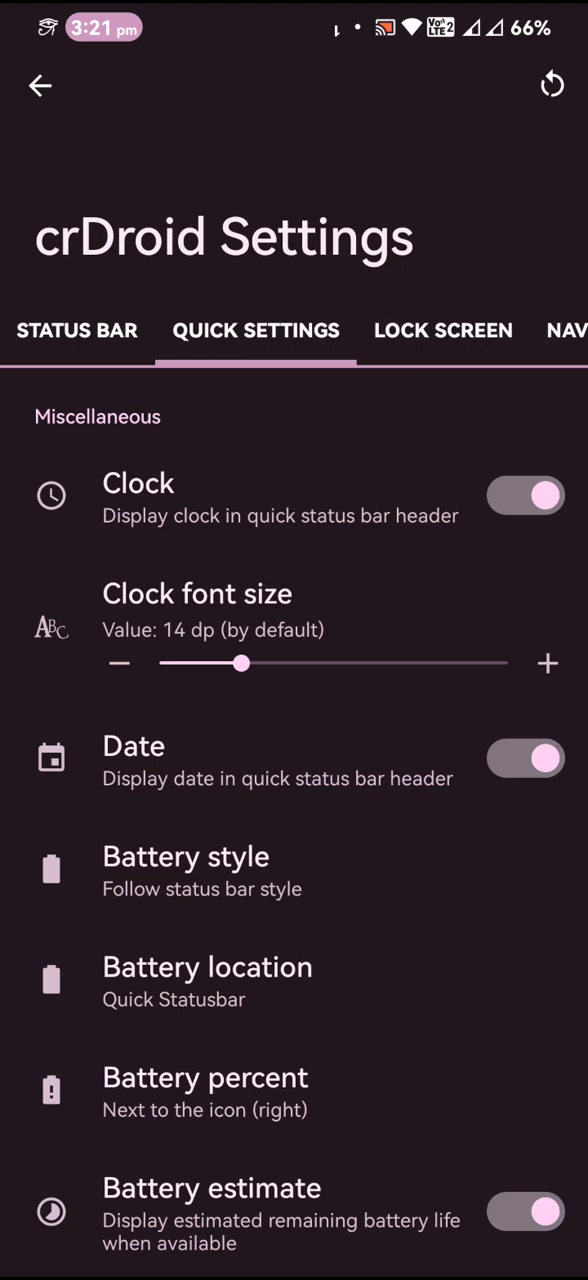
scroll(down, 3)
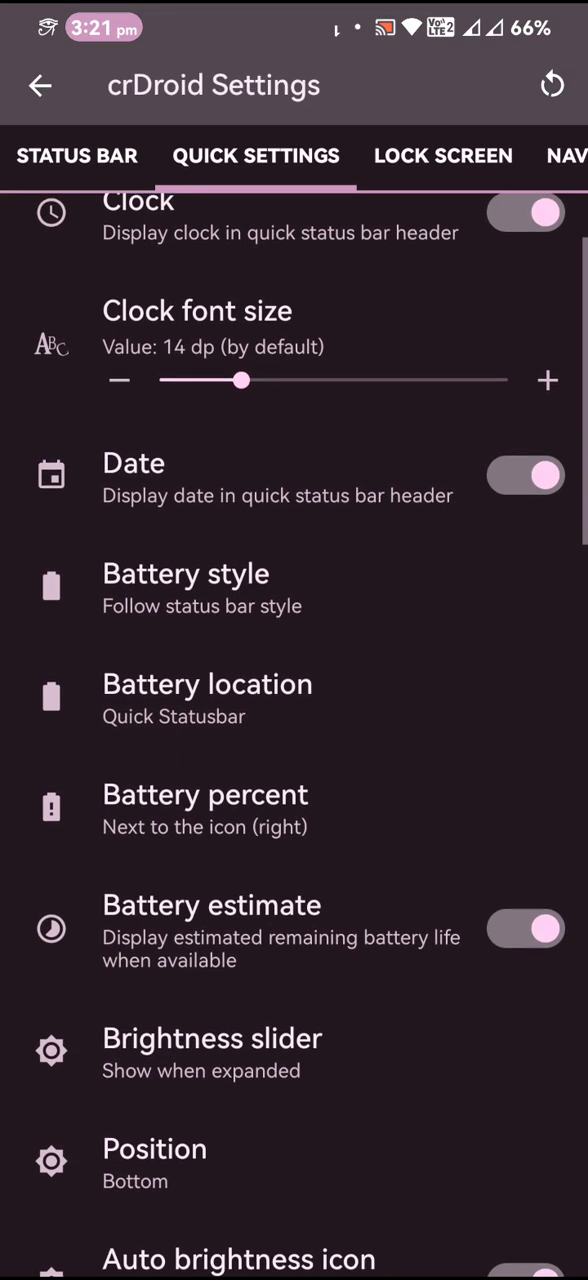
scroll(down, 3)
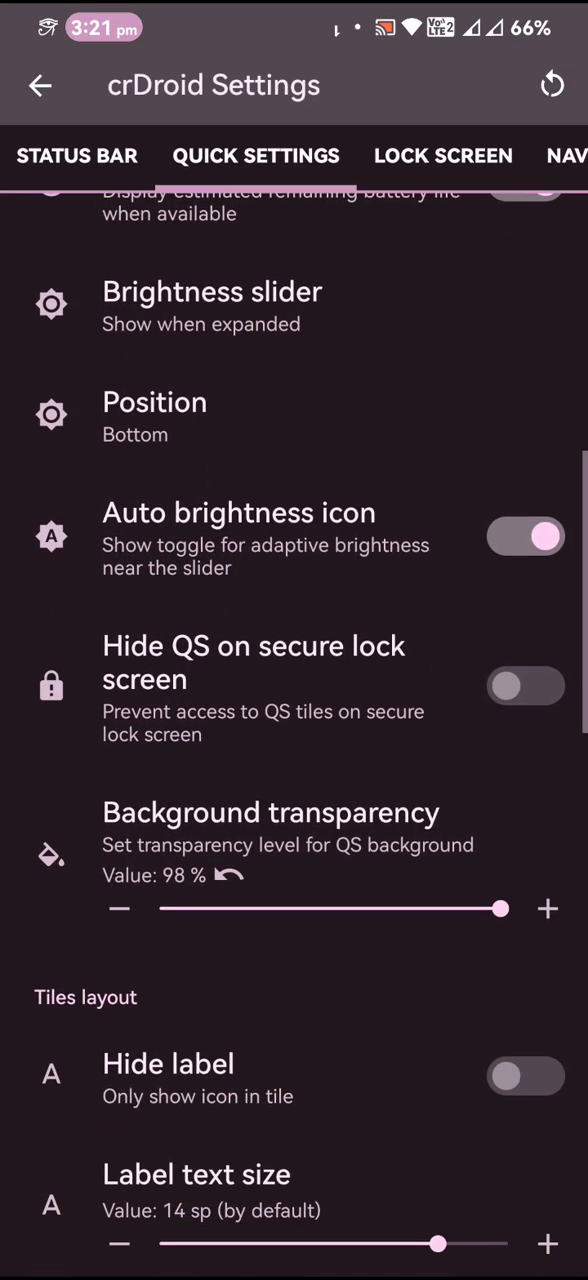
scroll(down, 3)
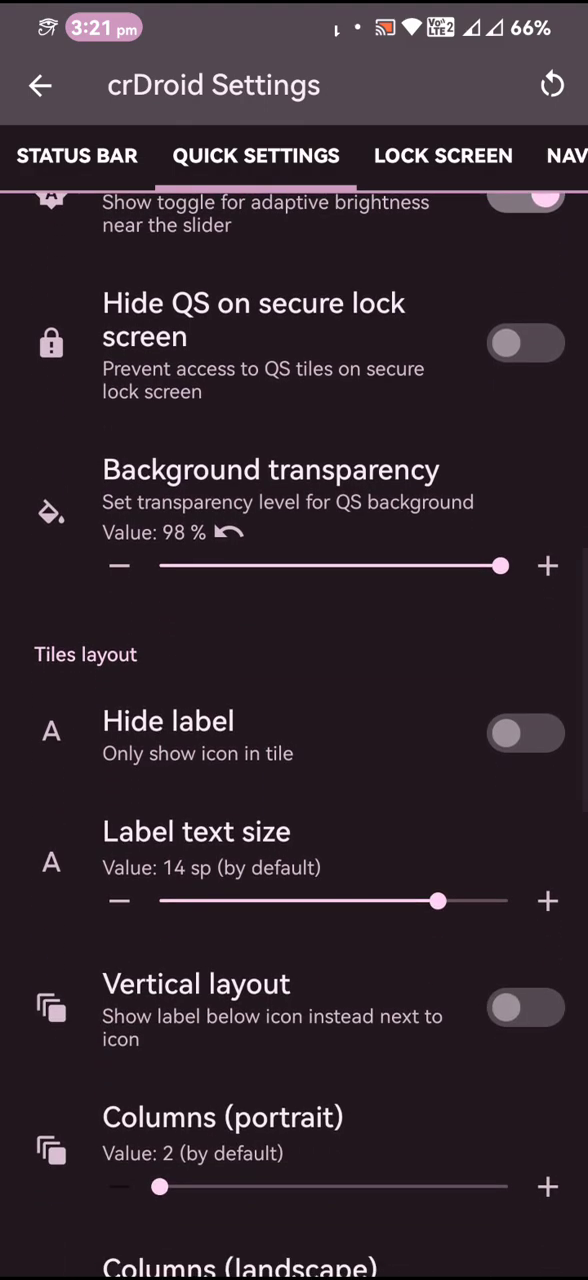
scroll(down, 3)
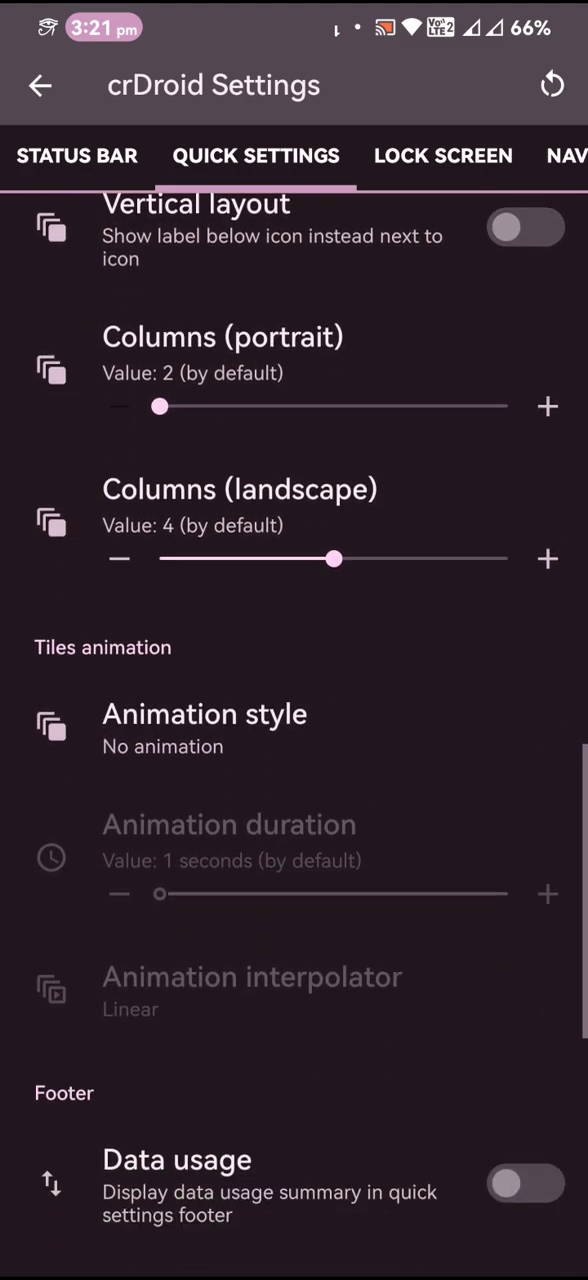
scroll(down, 3)
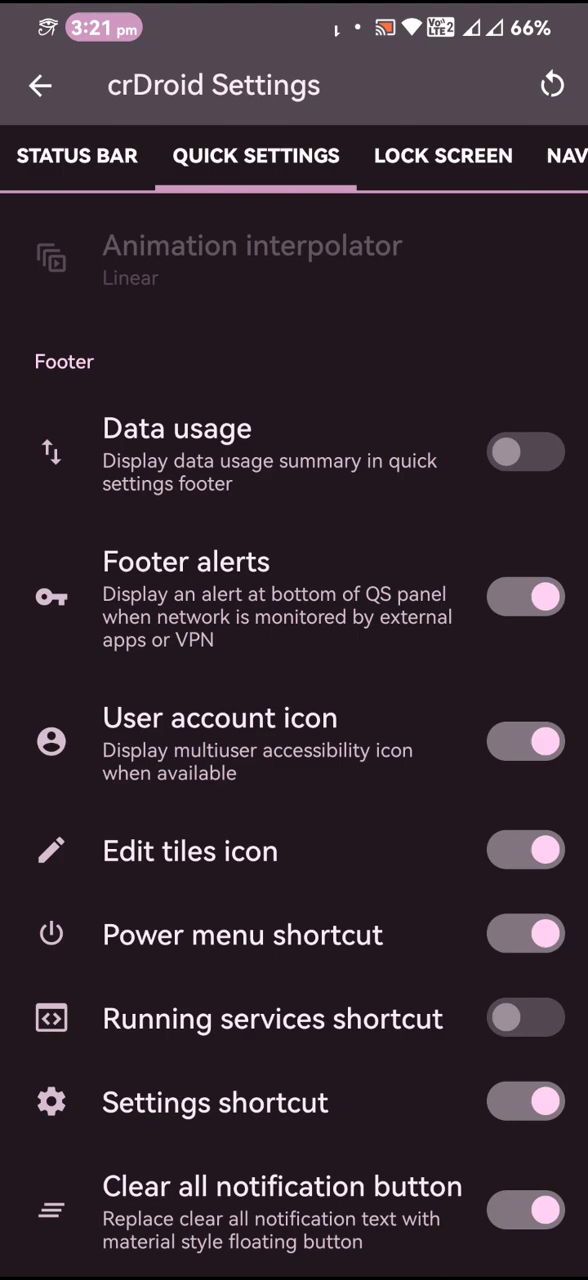
Visit the Lock Screen, Navigation and Buttons tabs, ending on User Interface
click(444, 156)
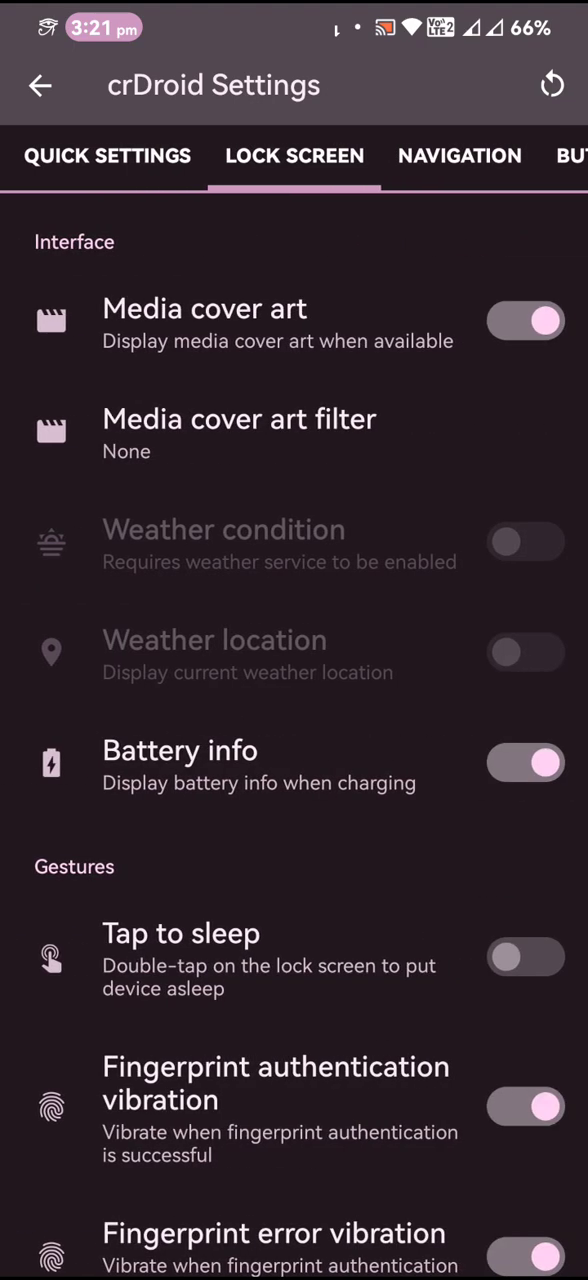
scroll(down, 3)
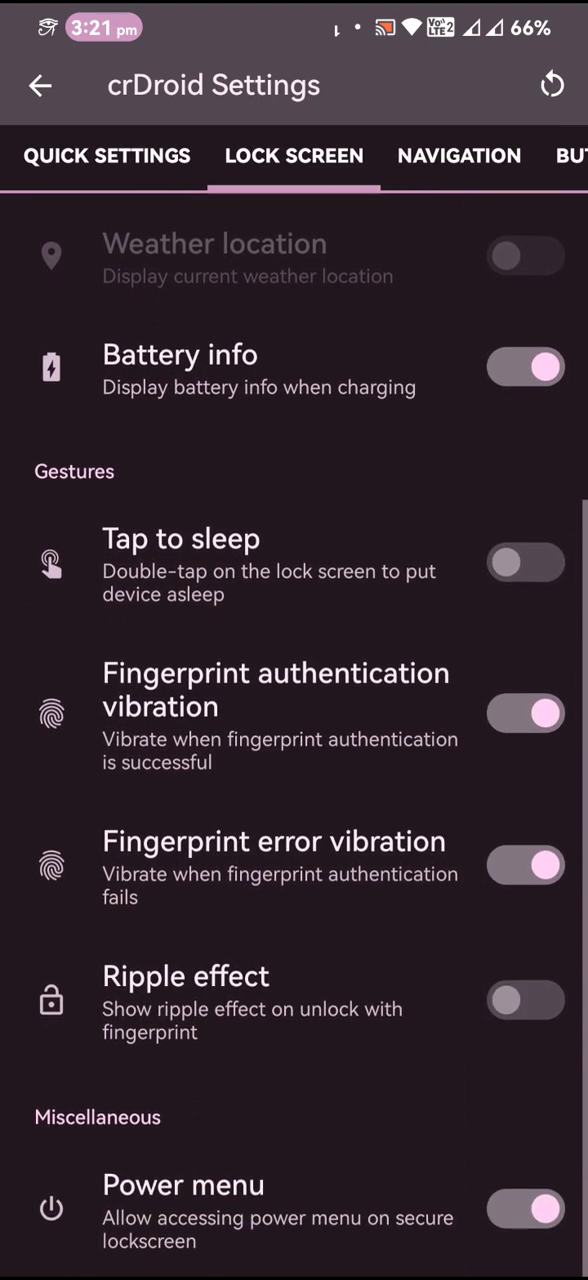
scroll(down, 3)
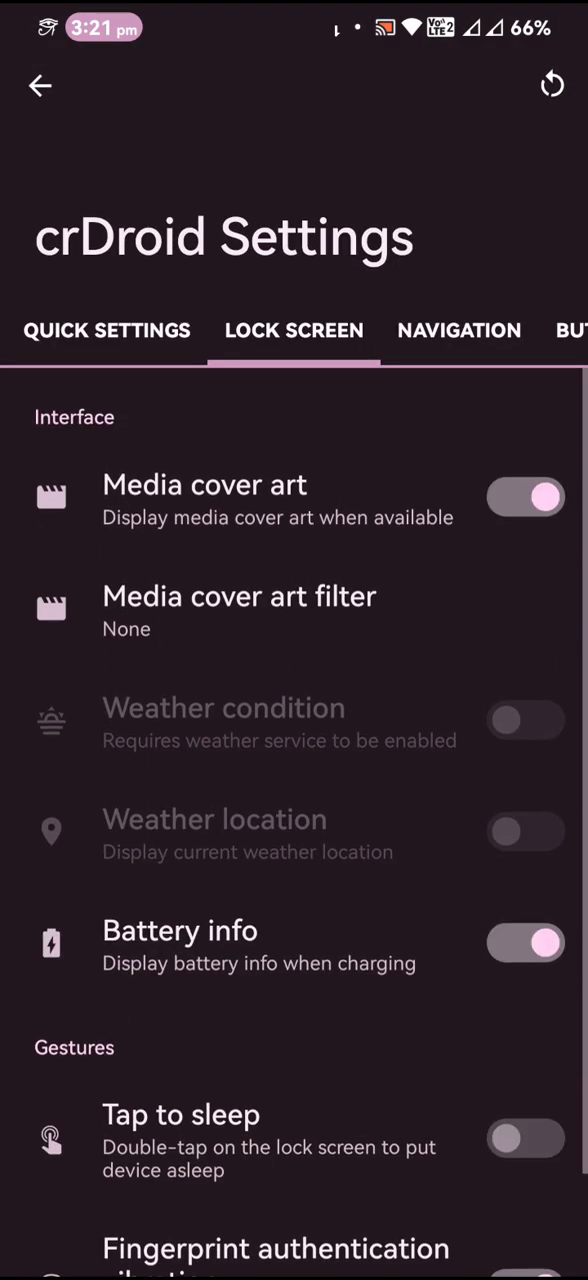
click(460, 330)
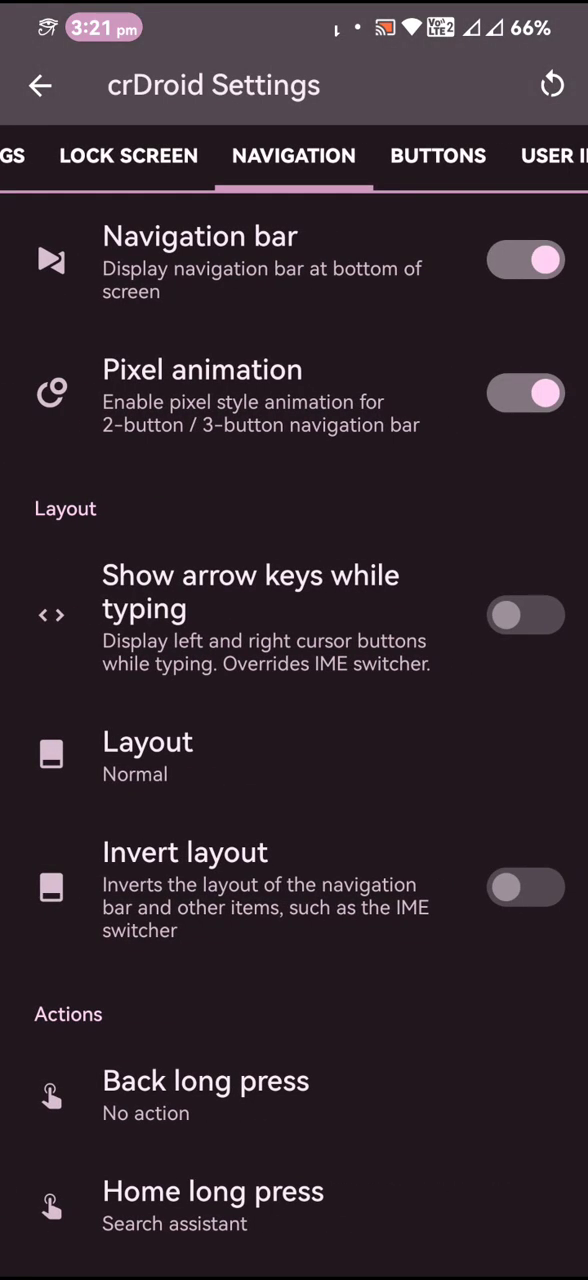
click(436, 156)
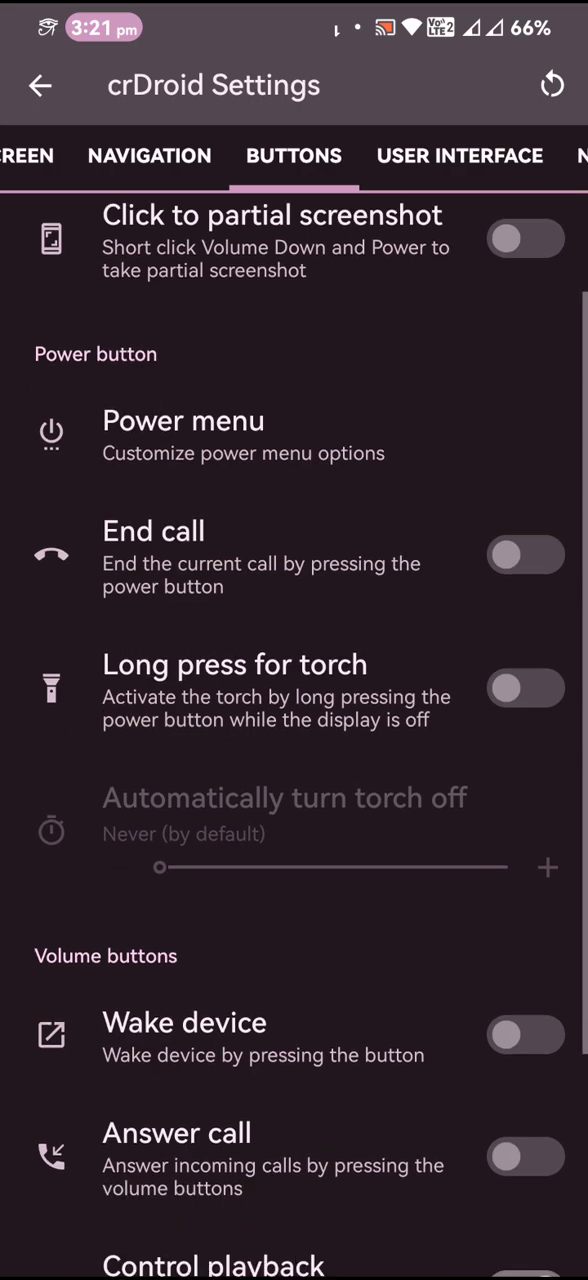
click(460, 156)
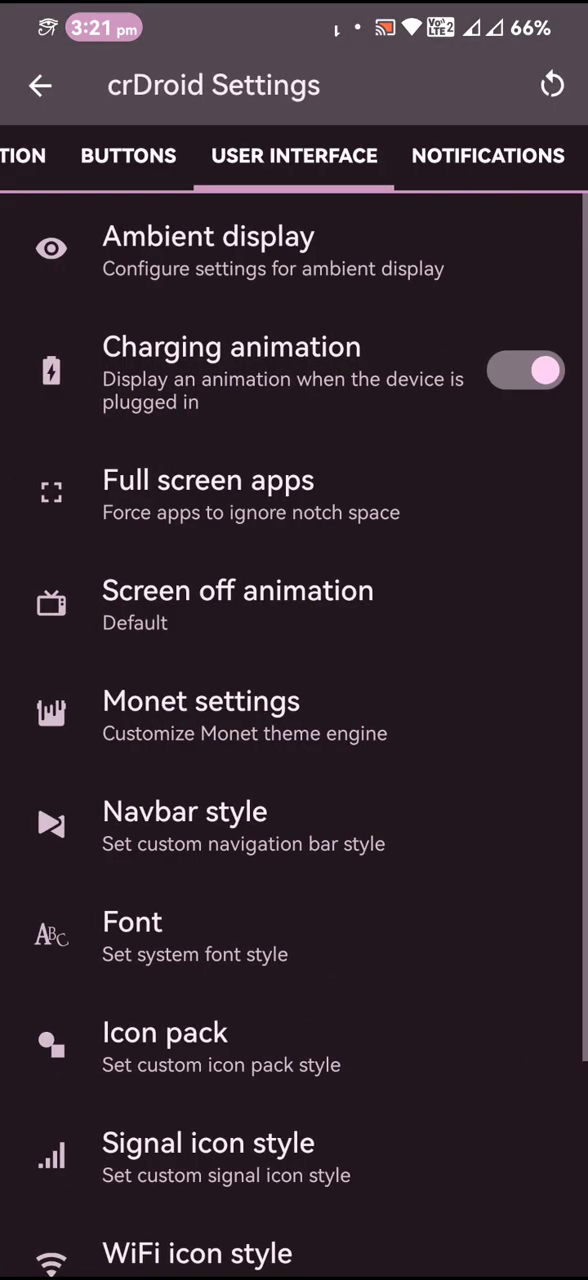
View the system Font list, then move to the Notifications options
click(132, 920)
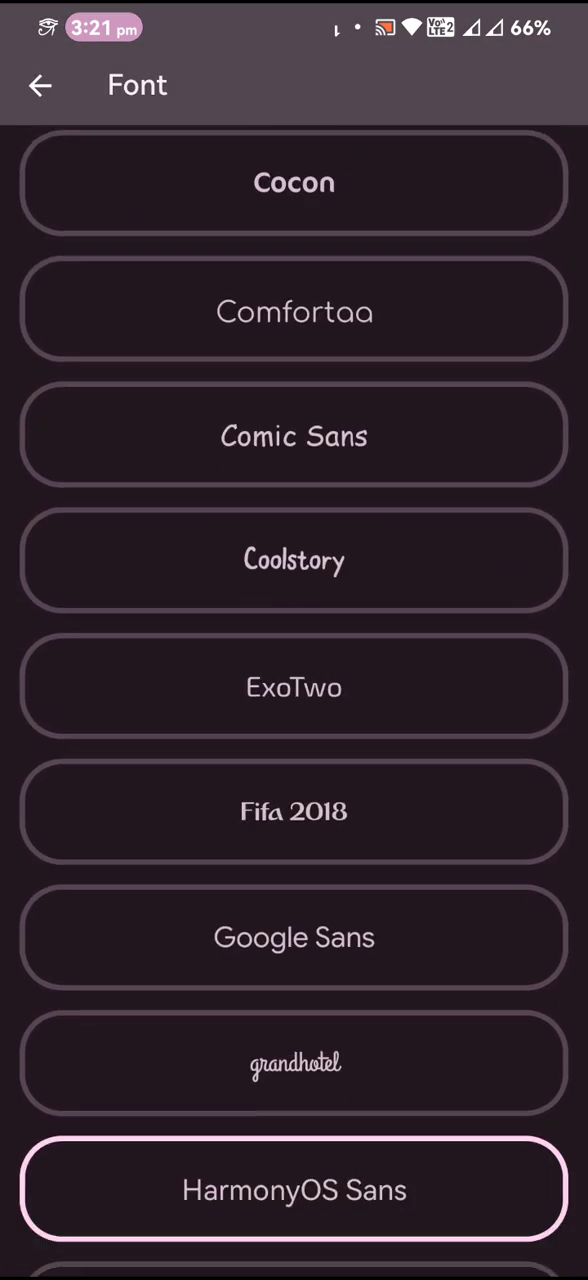
scroll(down, 3)
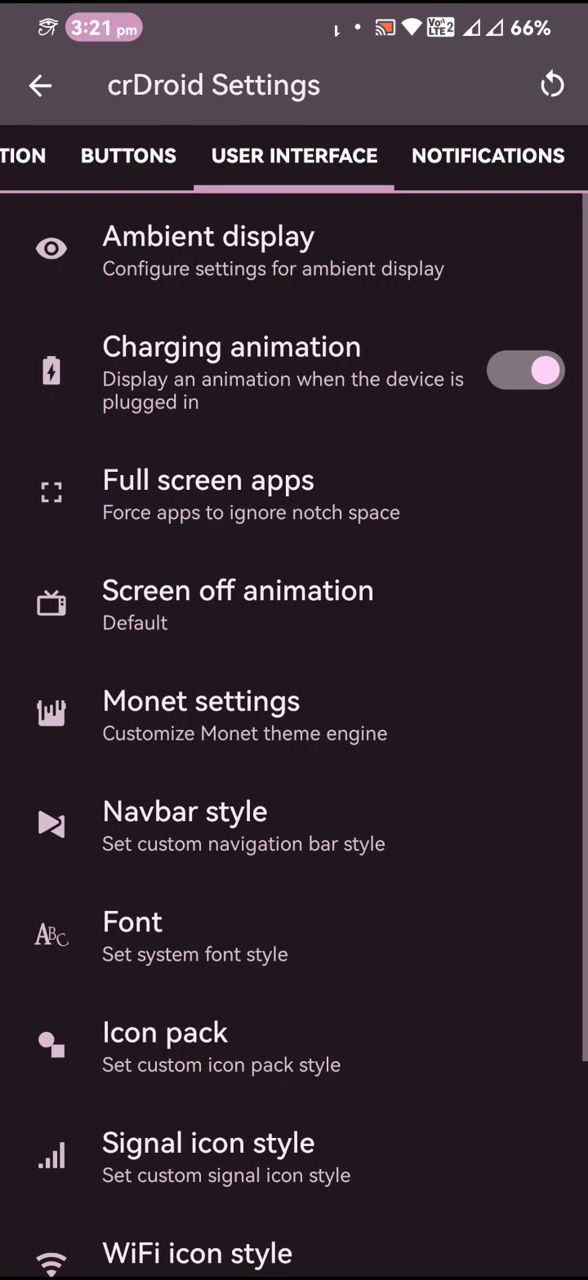
click(208, 1144)
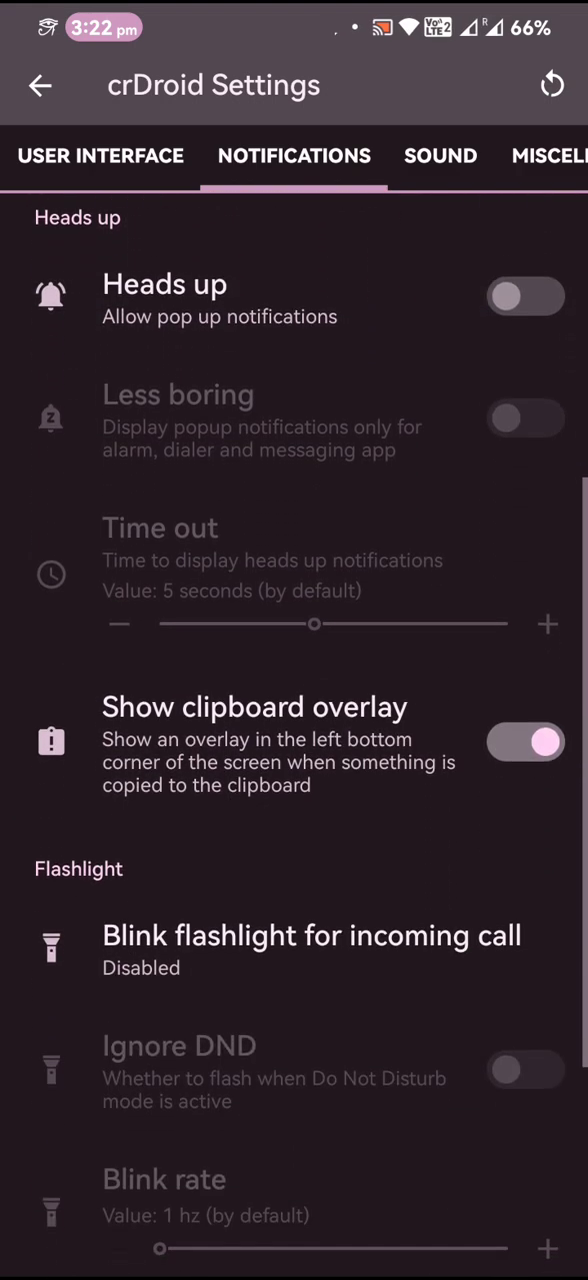
Check Sound and Miscellaneous with Game Space and Sensor block, then back out to main Settings
scroll(down, 3)
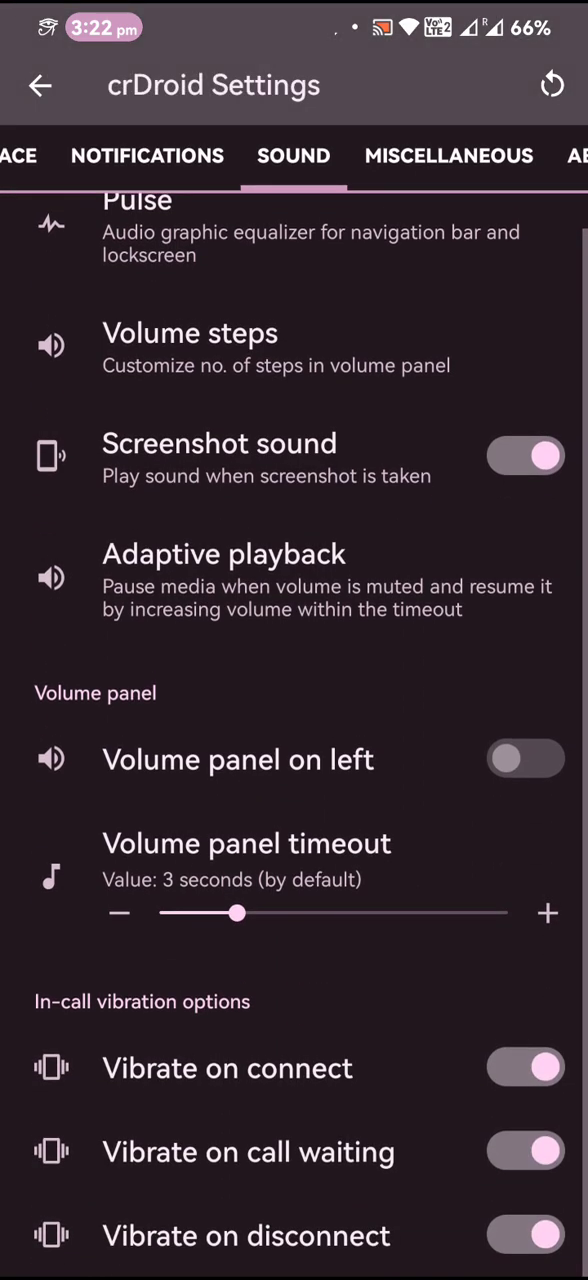
click(448, 156)
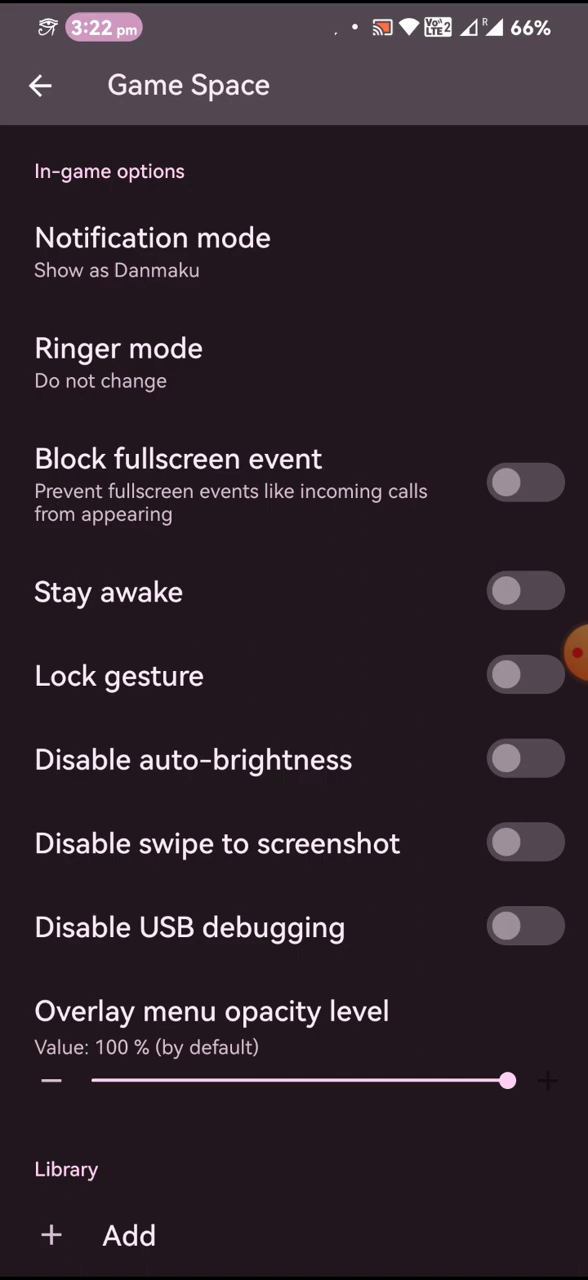
click(40, 84)
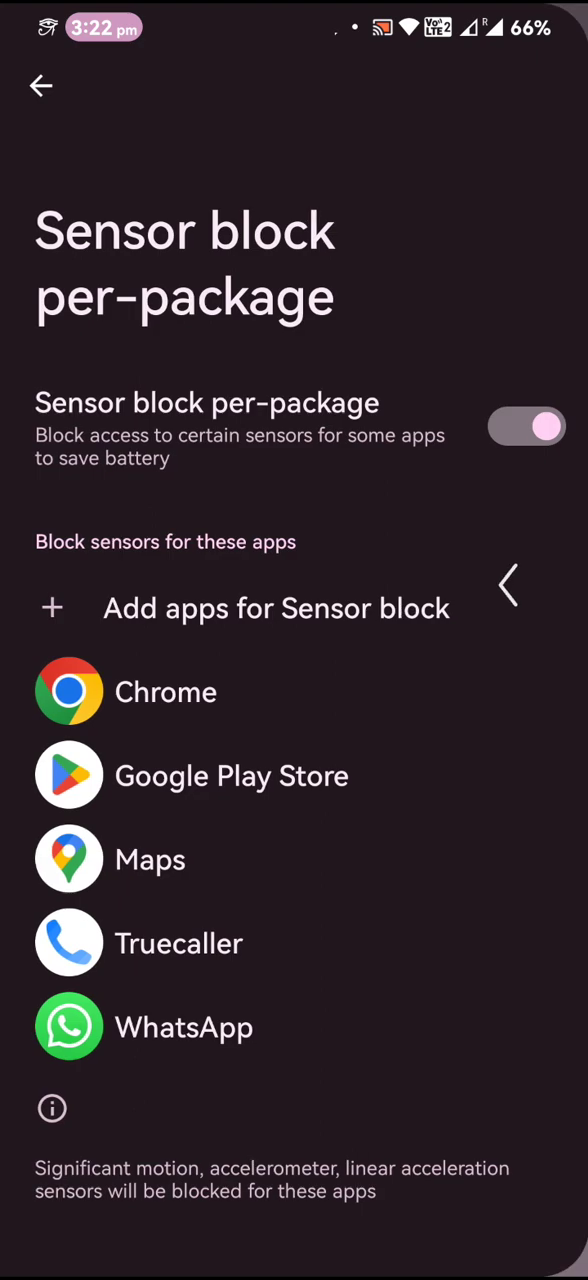
click(40, 86)
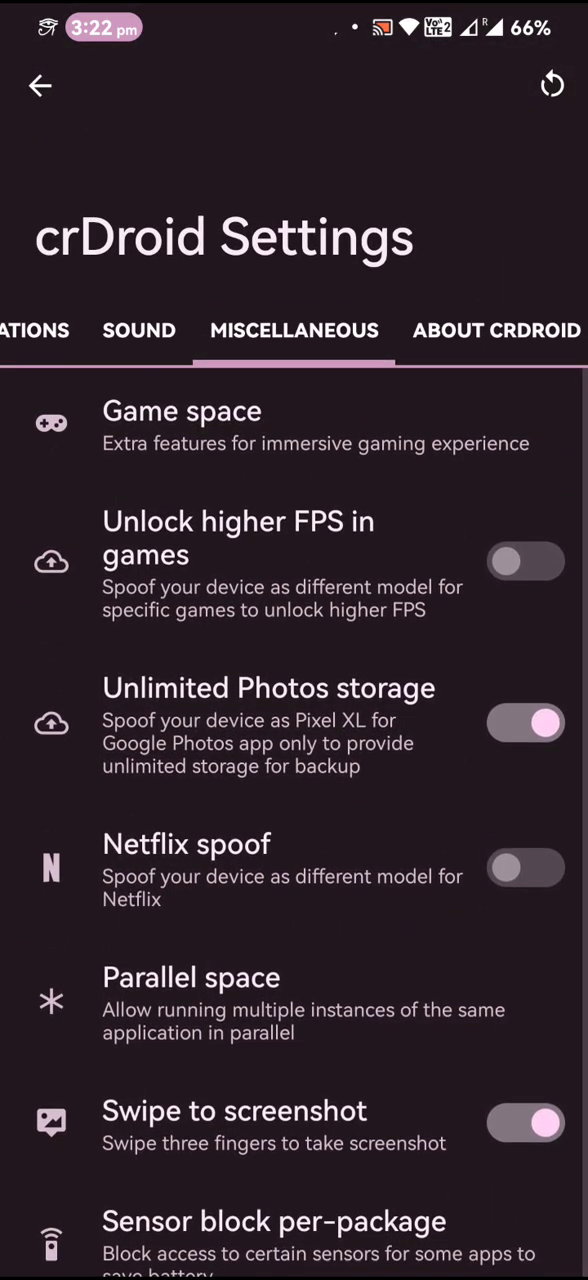
click(40, 84)
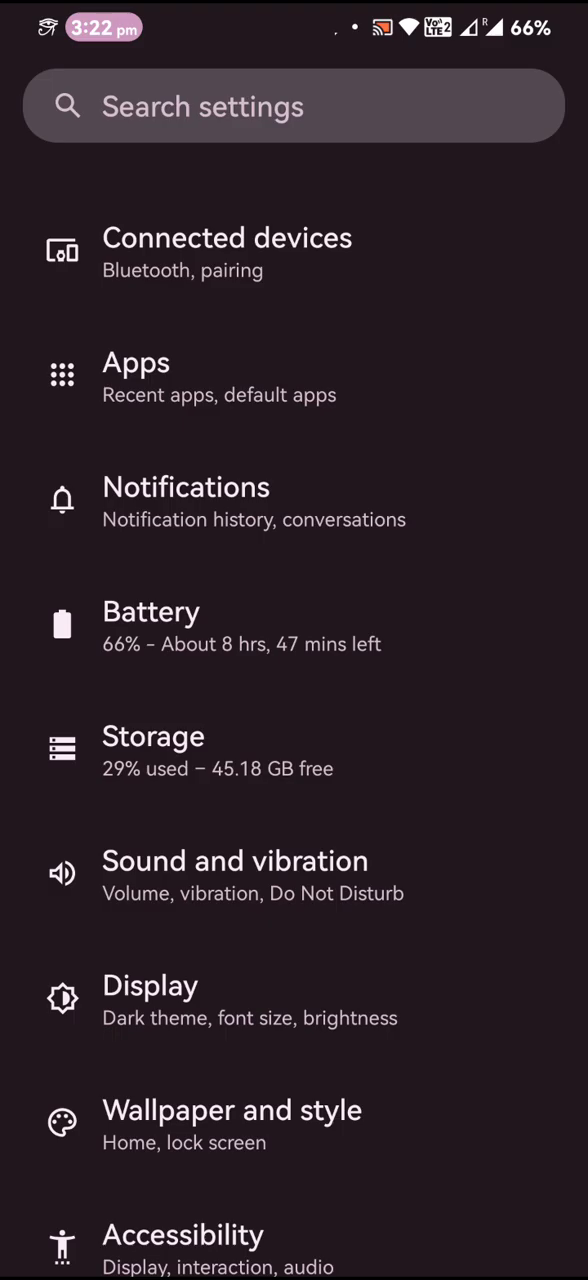
Swipe through the app drawer's installed apps, then pull the Quick Settings panel down over it
scroll(down, 3)
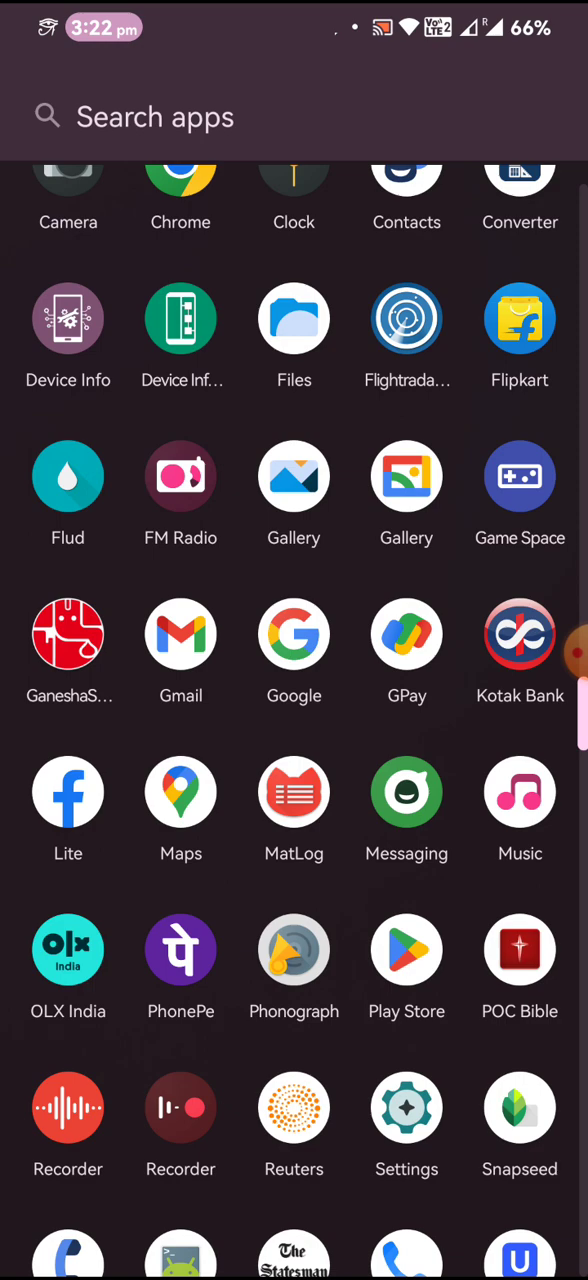
scroll(down, 3)
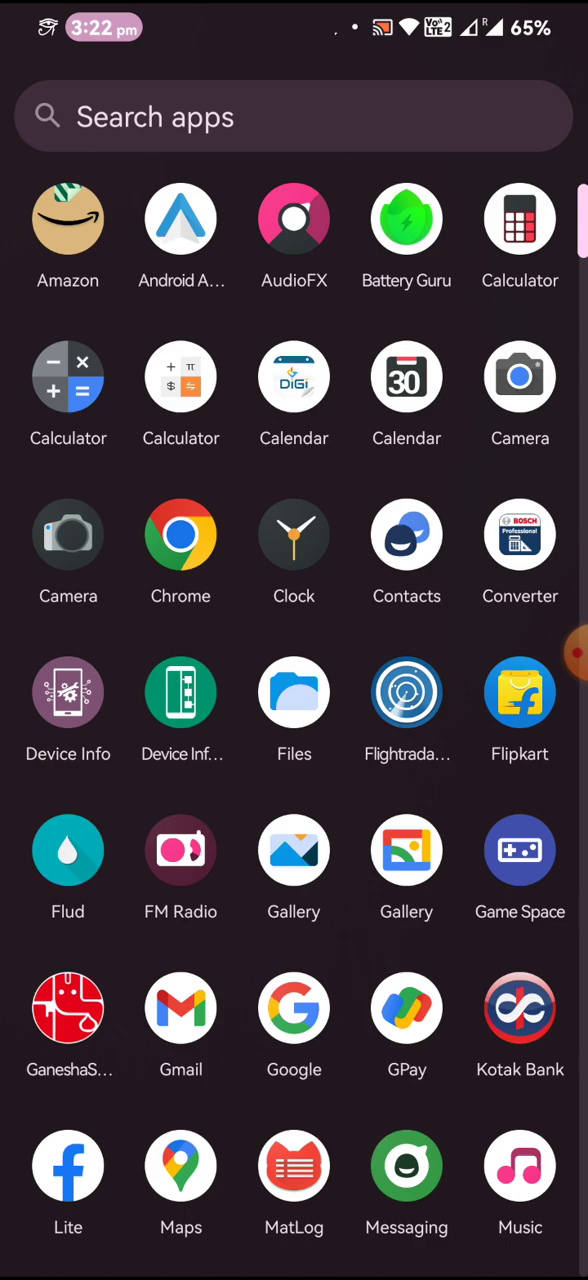
scroll(down, 3)
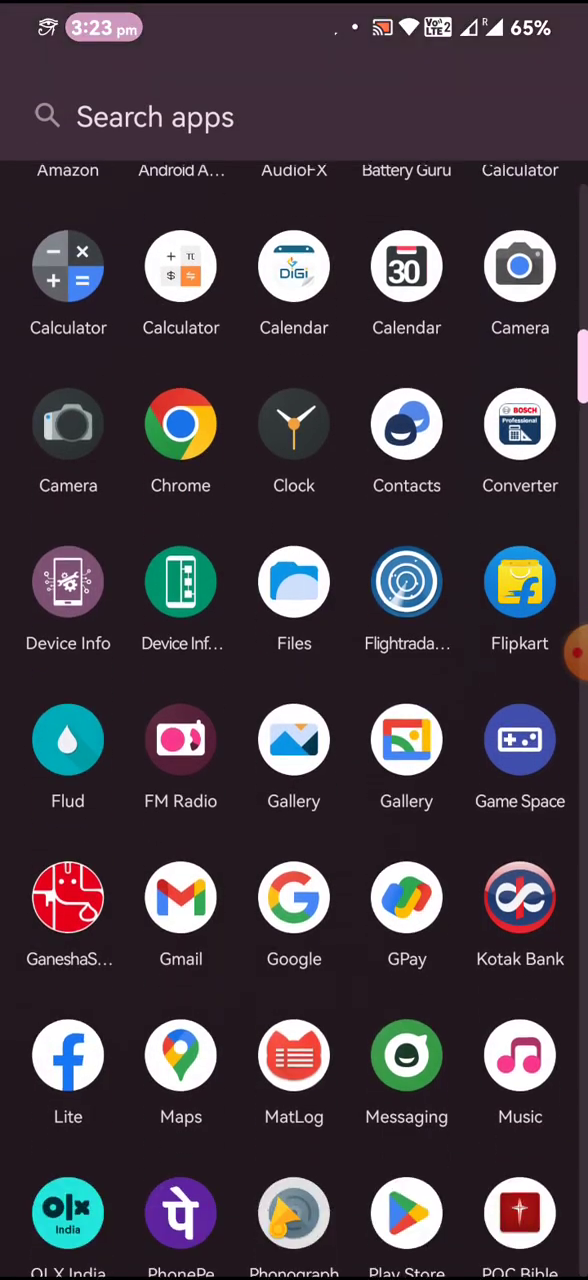
scroll(down, 3)
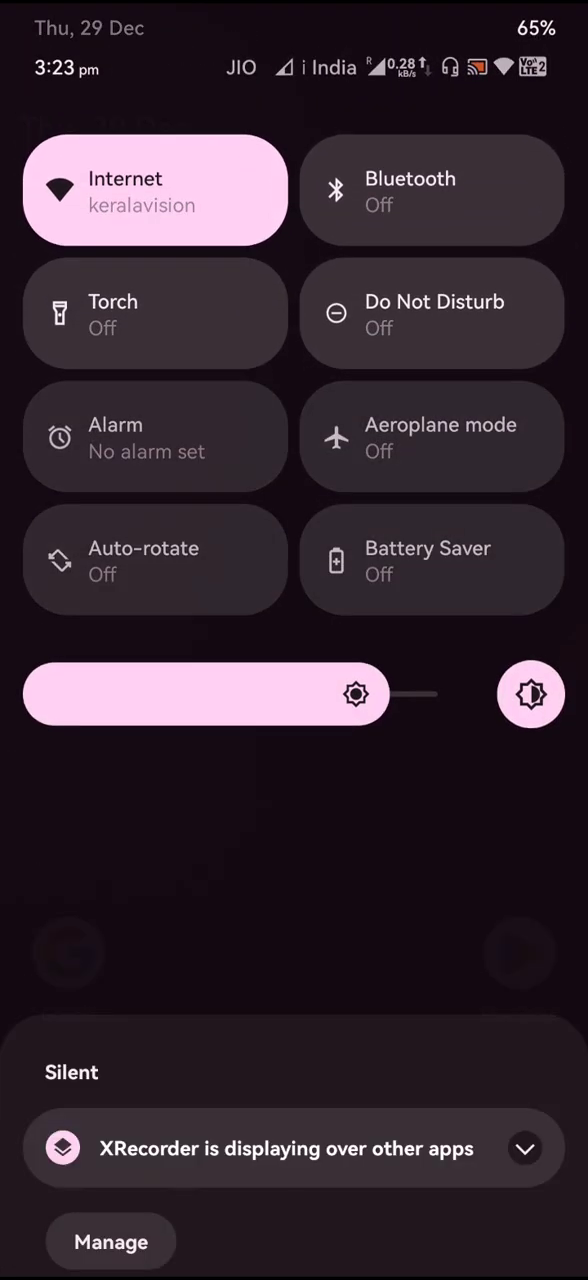